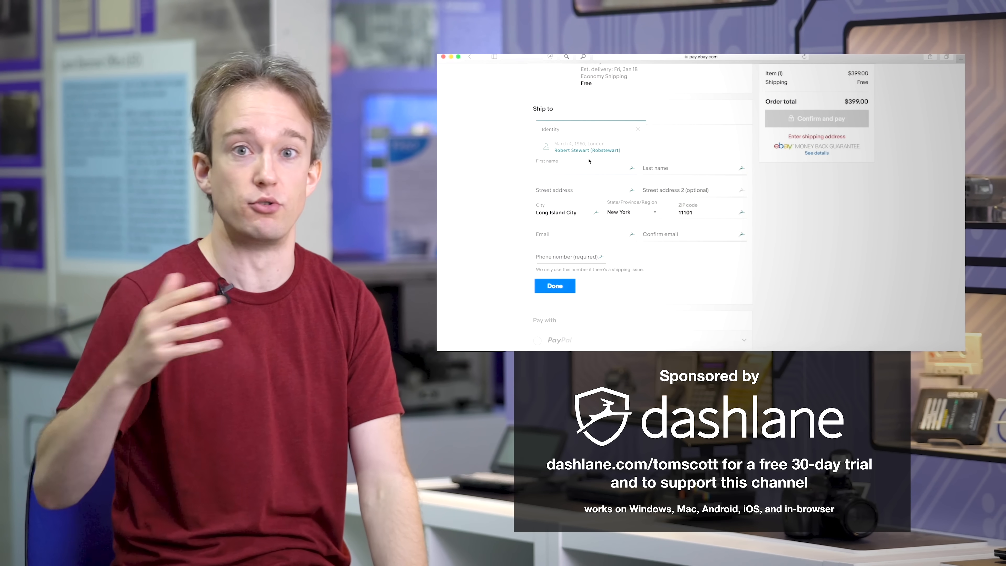
Autofill the eBay shipping address from the saved Dashlane identity and select 'Credit or debit card' payment
left_click(554, 285)
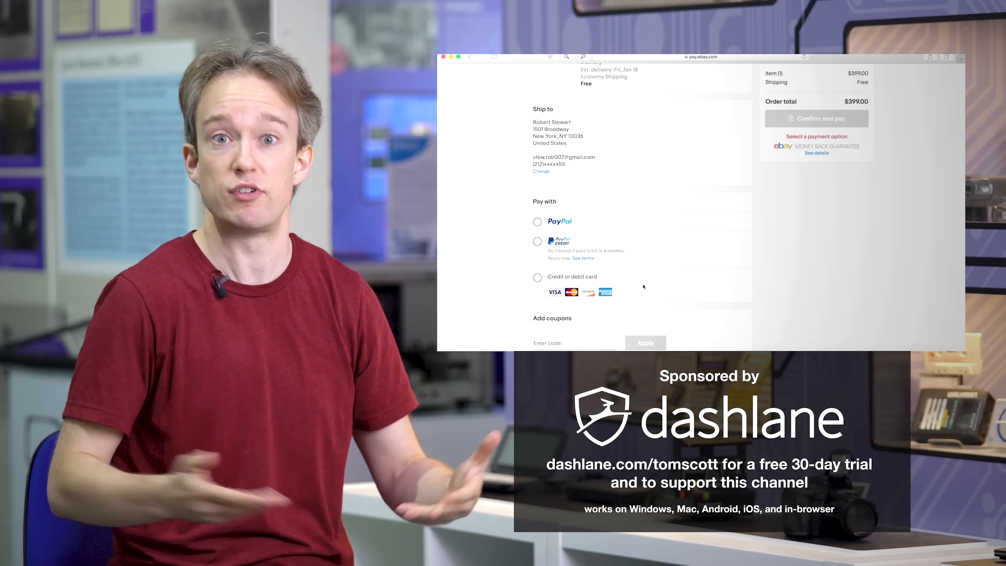
left_click(537, 277)
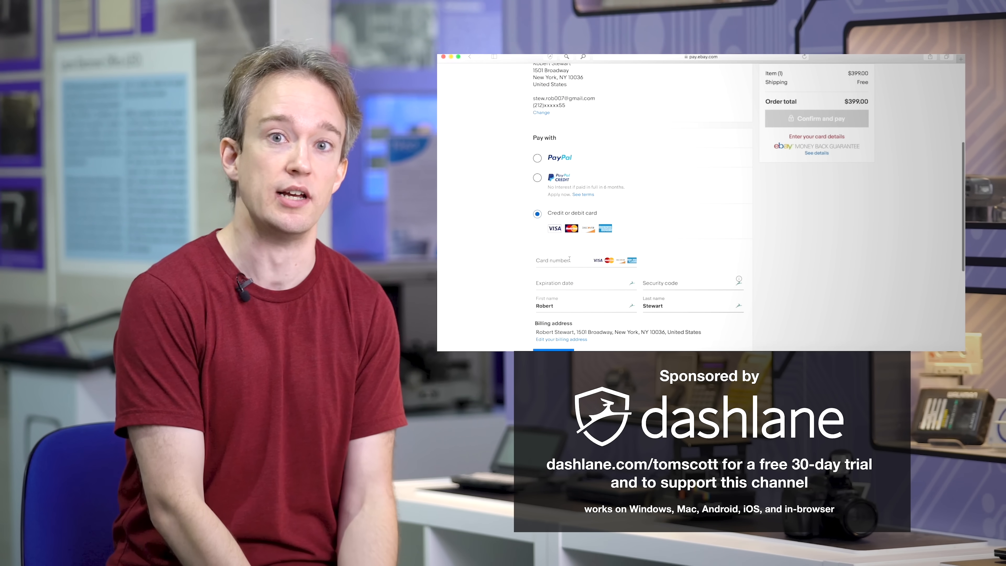